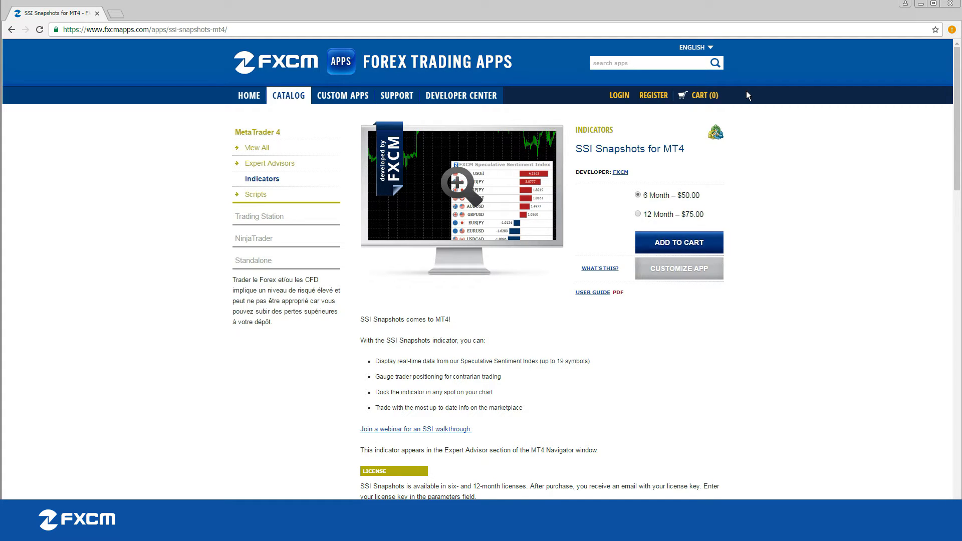
mouse_move(915, 4)
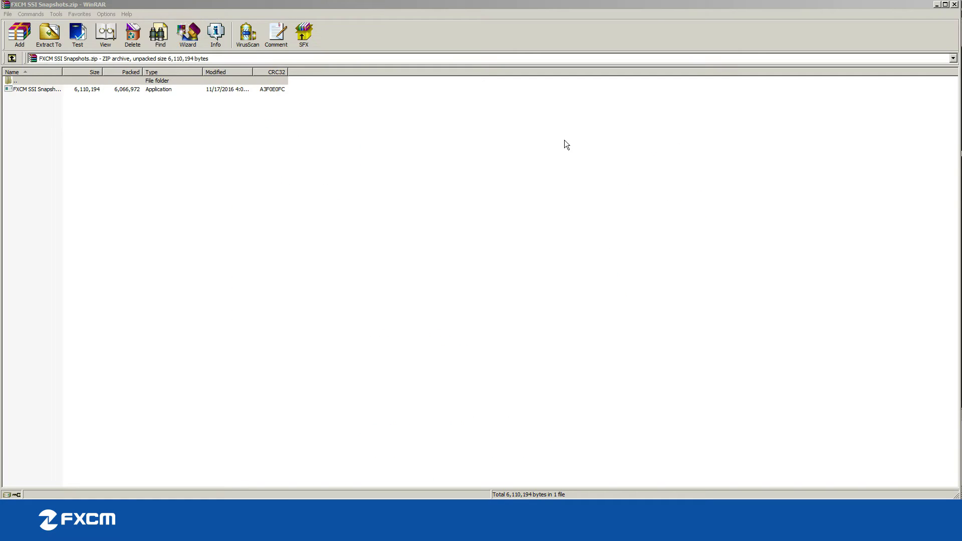
Select the FXCM SSI Snapshots installer application (about 6.1 MB) in the WinRAR archive
click(48, 33)
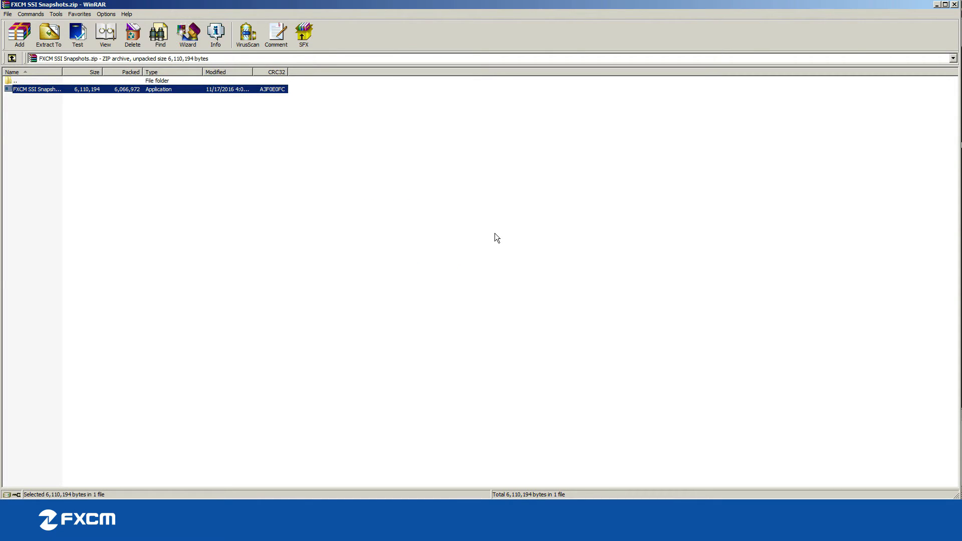
mouse_move(489, 205)
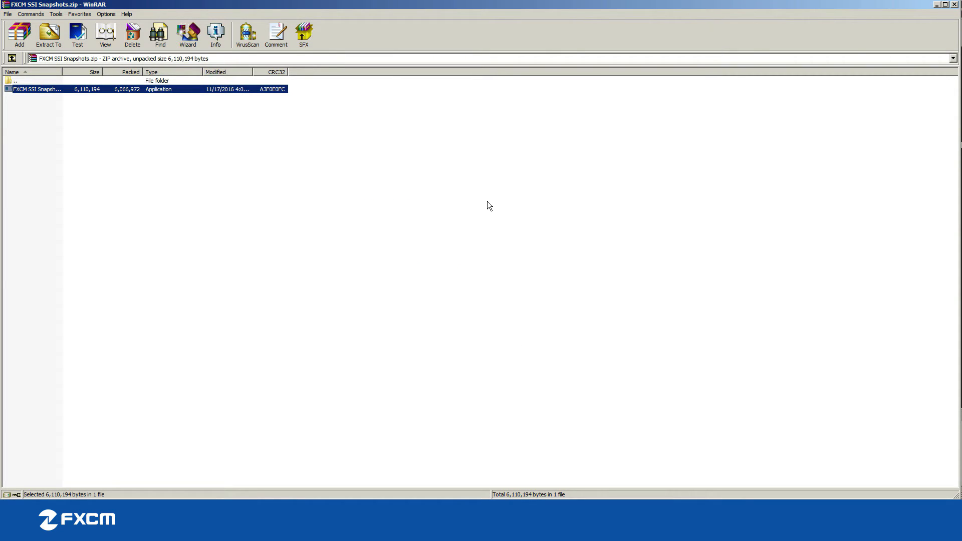
Run the SSI Snapshots setup, accept the license, install into MetaTrader 4, and finish
double_click(36, 89)
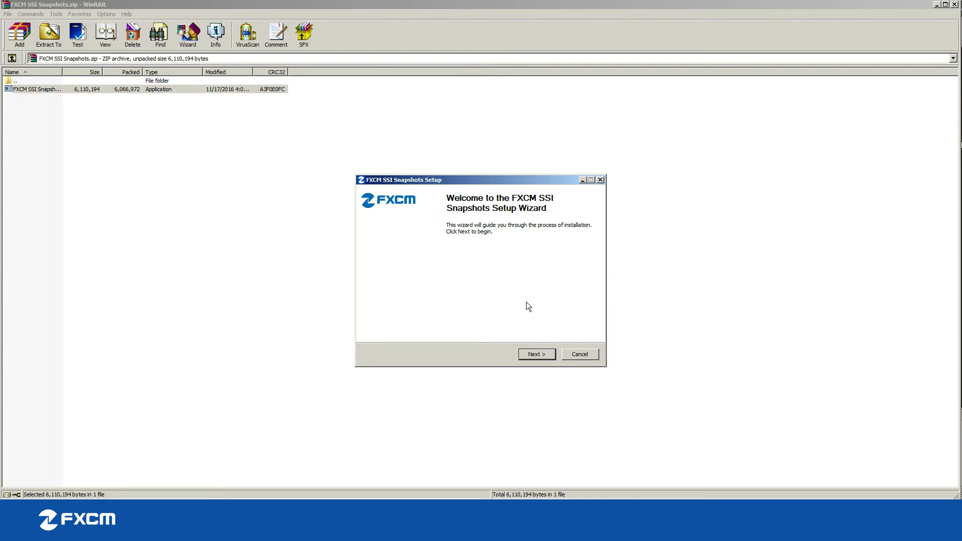
click(535, 354)
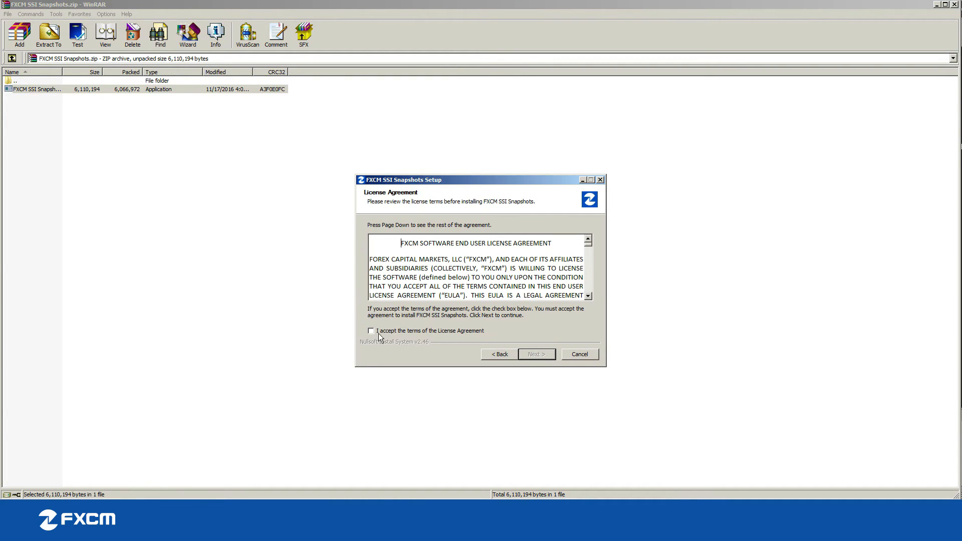
click(371, 331)
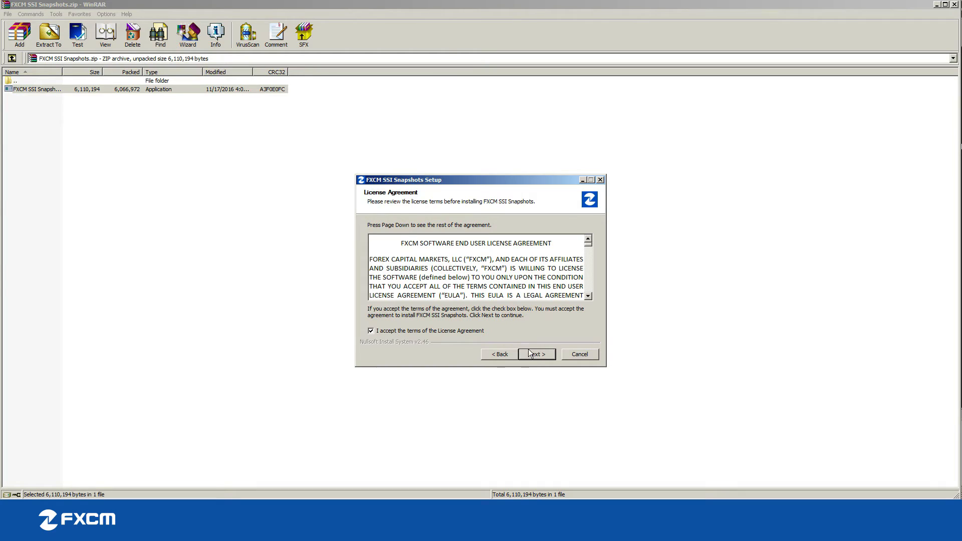
click(535, 355)
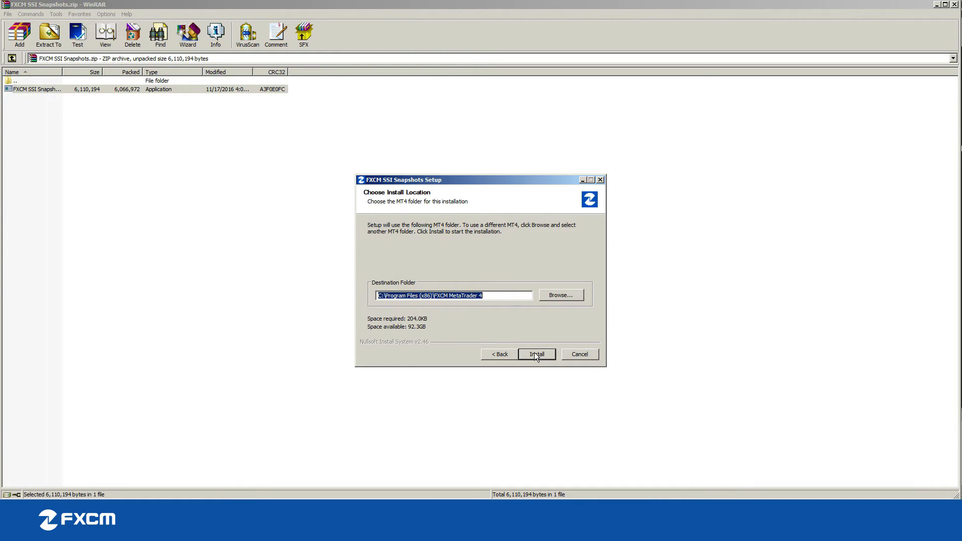
click(535, 354)
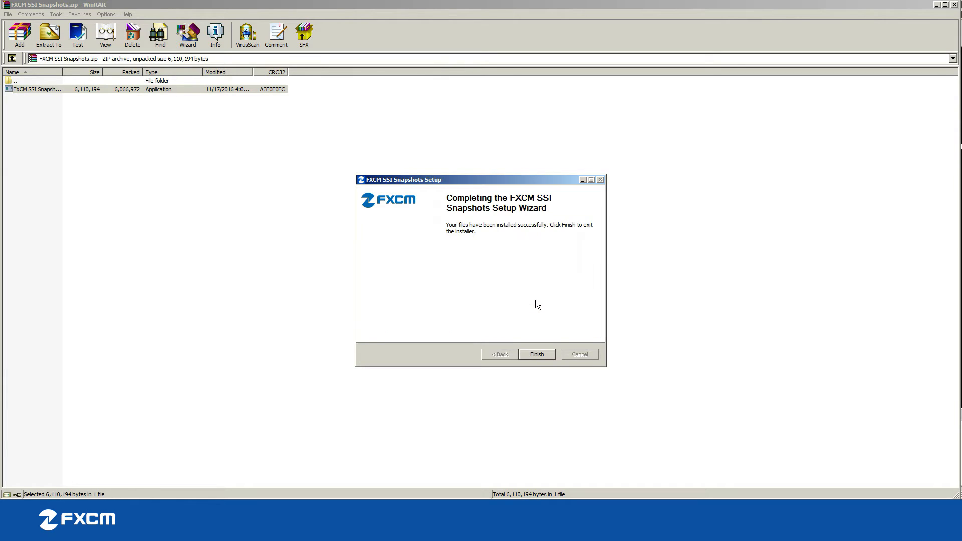
click(535, 354)
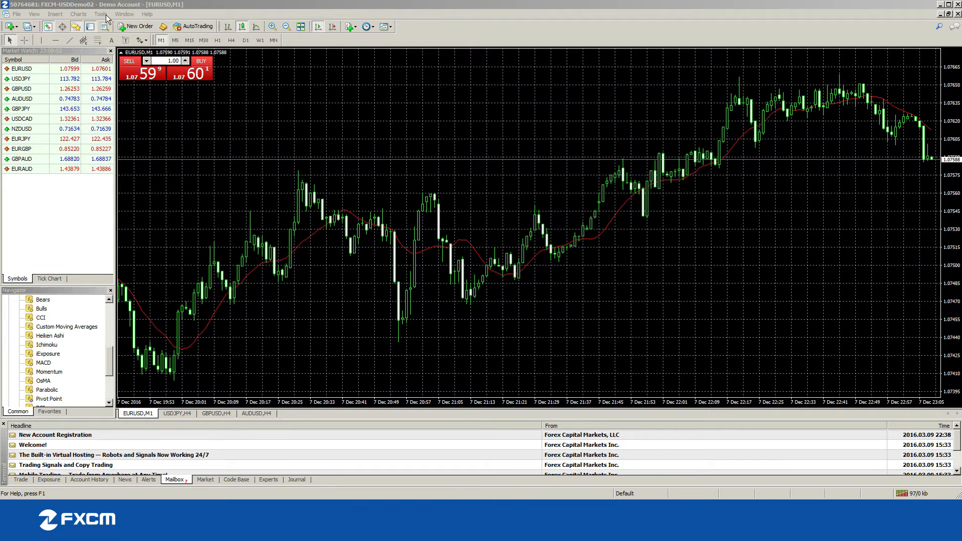
Allow WebRequest for the dp.fxcorporate.com Search URL in the Expert Advisors options
click(99, 14)
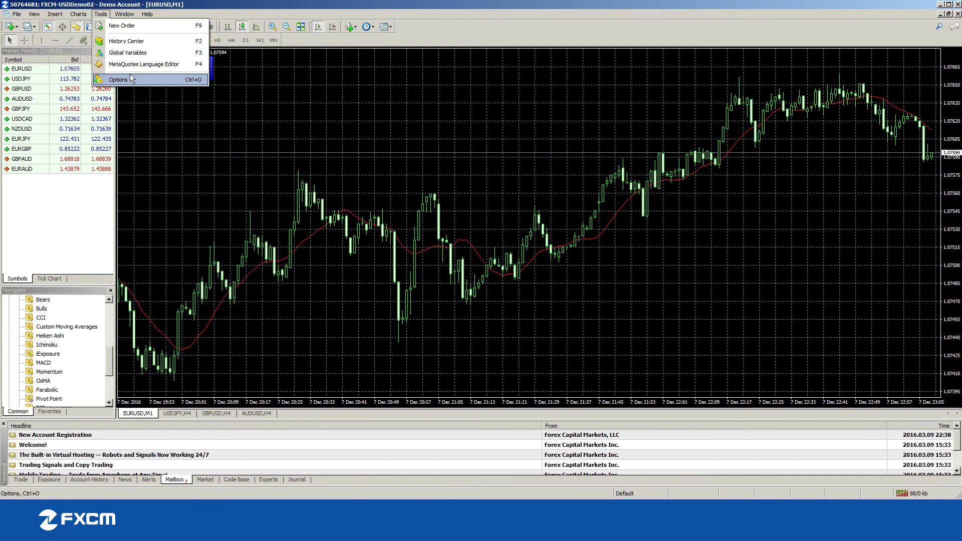
click(117, 79)
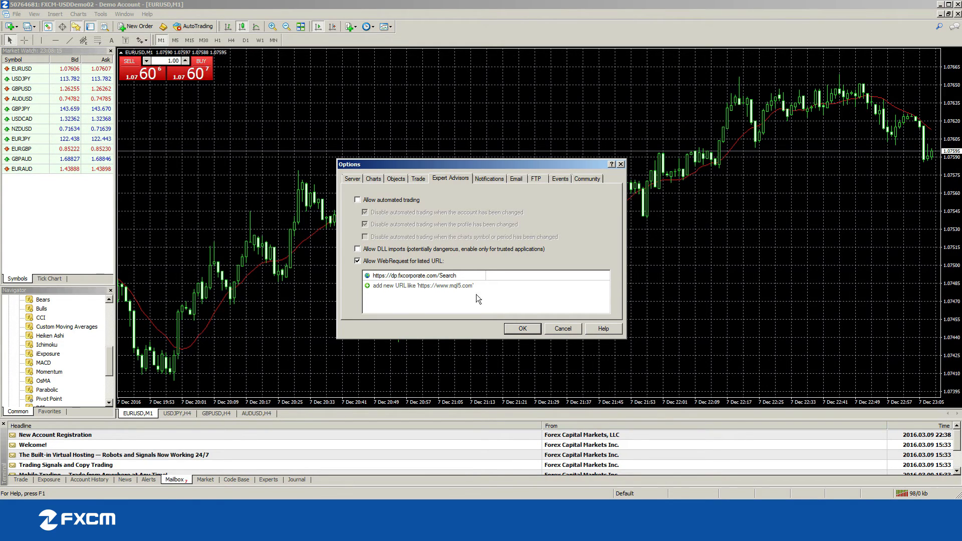
click(521, 328)
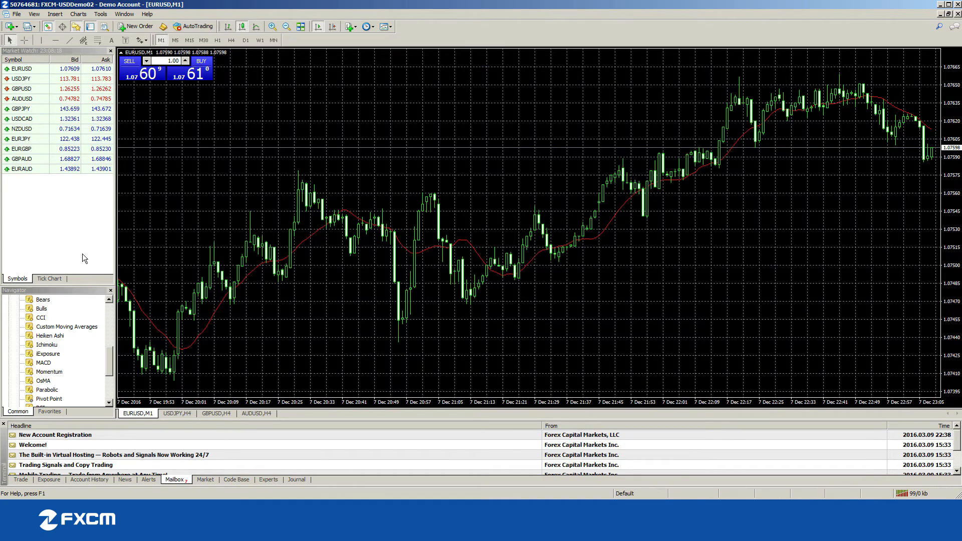
mouse_move(87, 327)
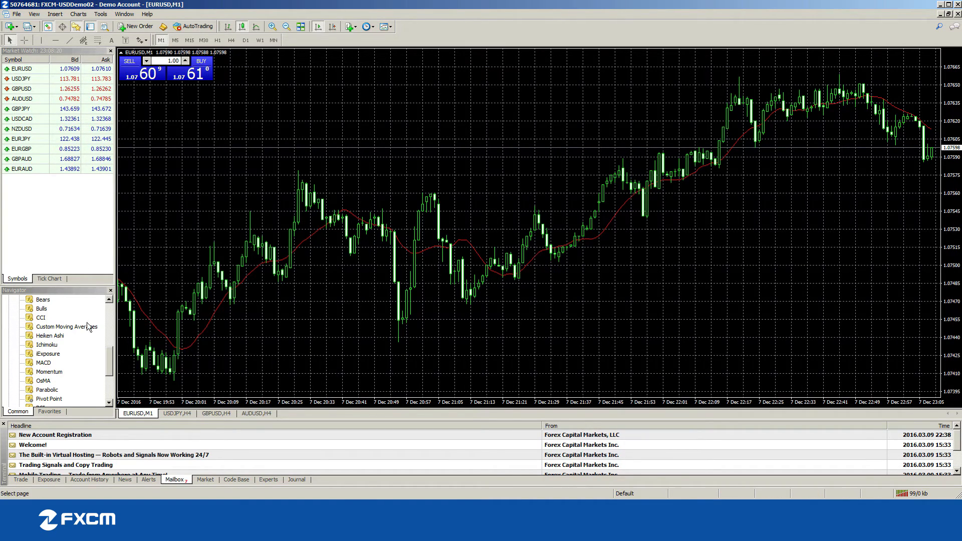
Scroll the Navigator down to the Expert Advisors group showing FXCM SSI Snapshots
scroll(down, 3)
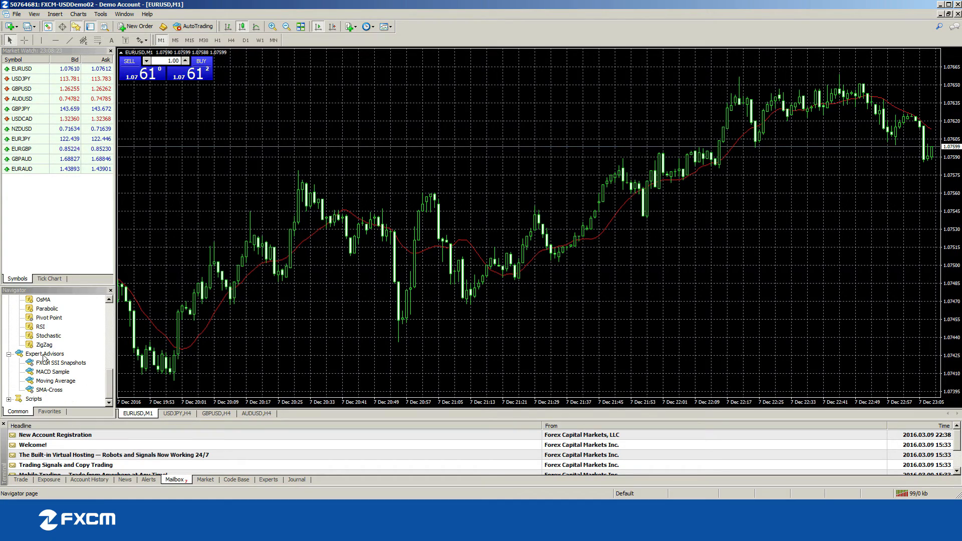
mouse_move(58, 371)
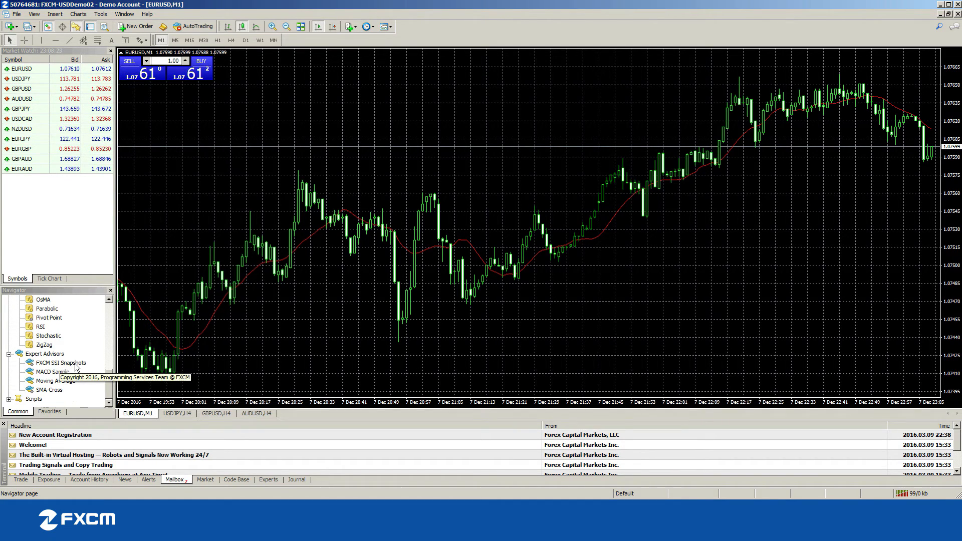
mouse_move(58, 372)
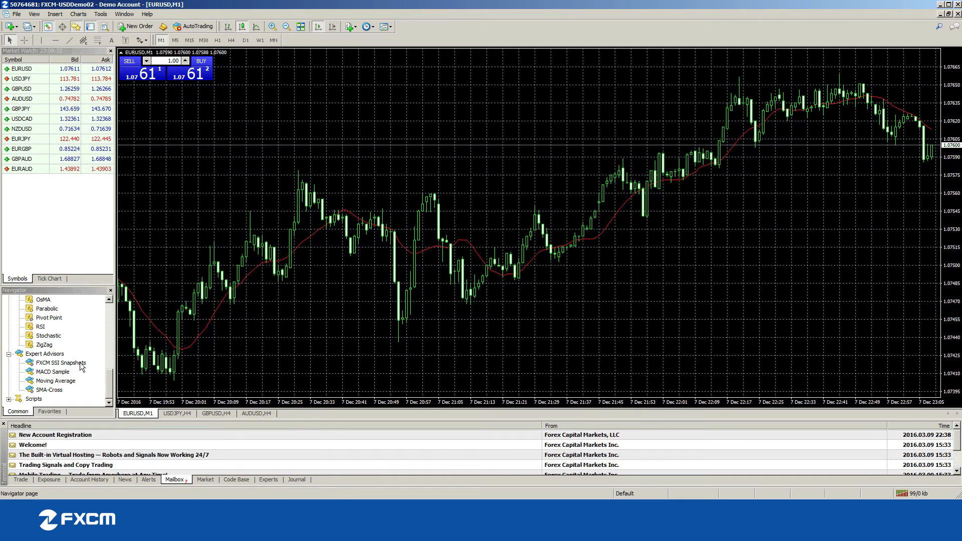
Attach FXCM SSI Snapshots to EURUSD, setting the Registration Key to '12'
double_click(60, 363)
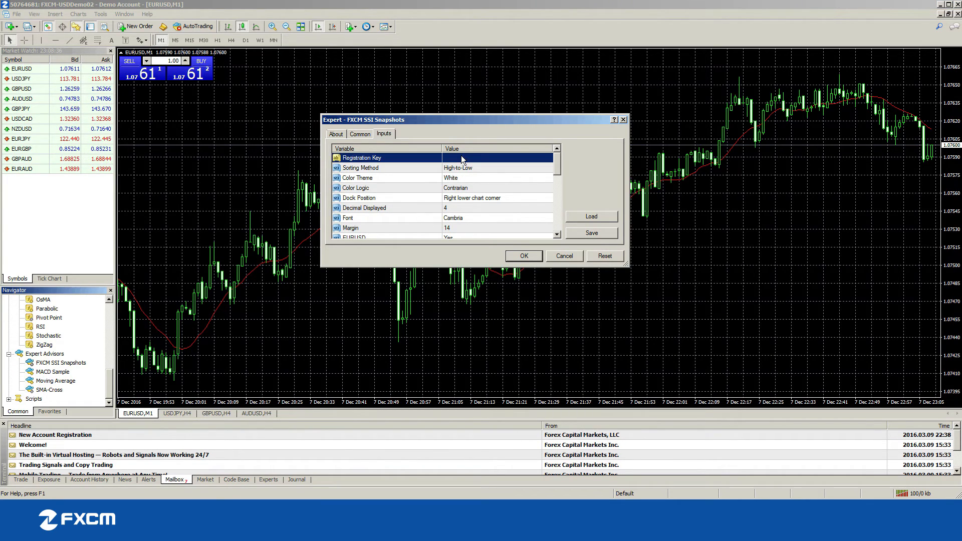
click(497, 157)
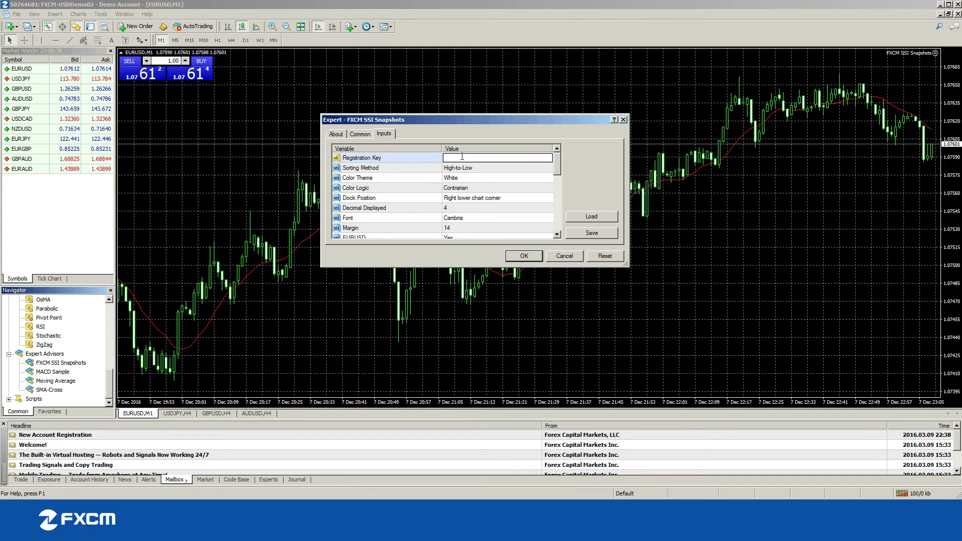
text(123456789)
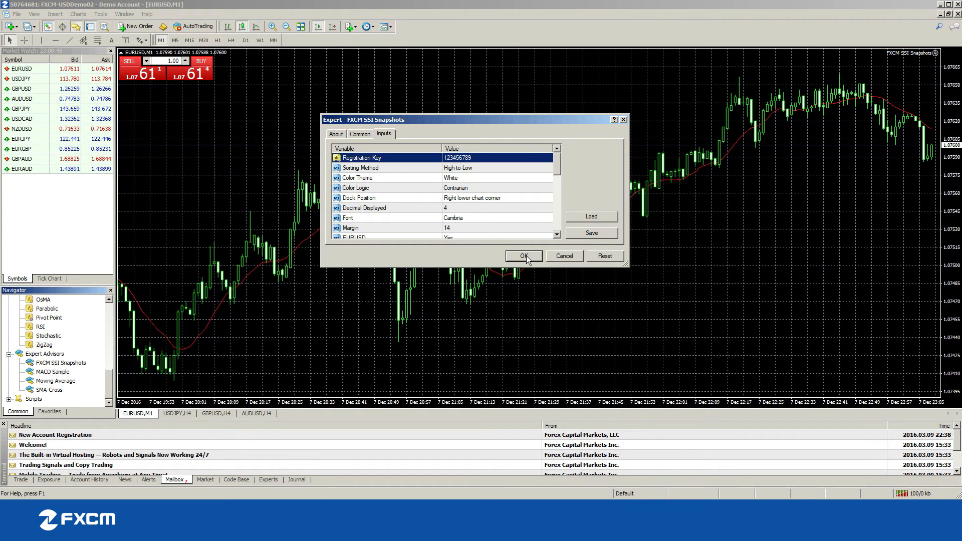
click(523, 256)
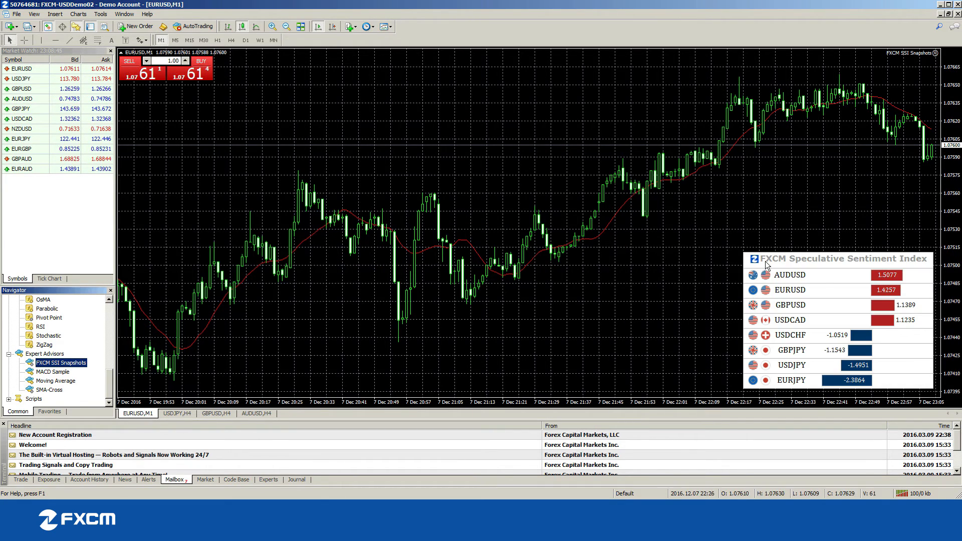
right_click(834, 288)
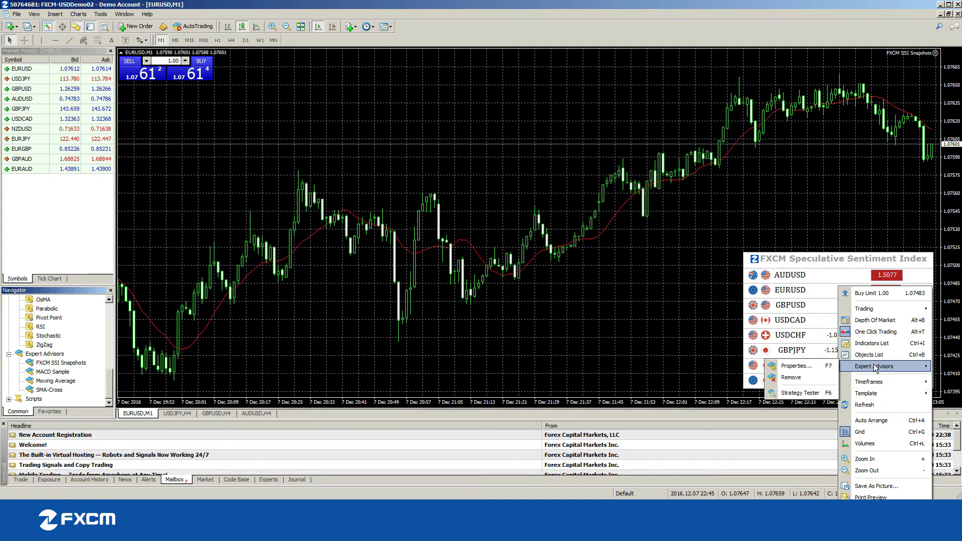
click(795, 365)
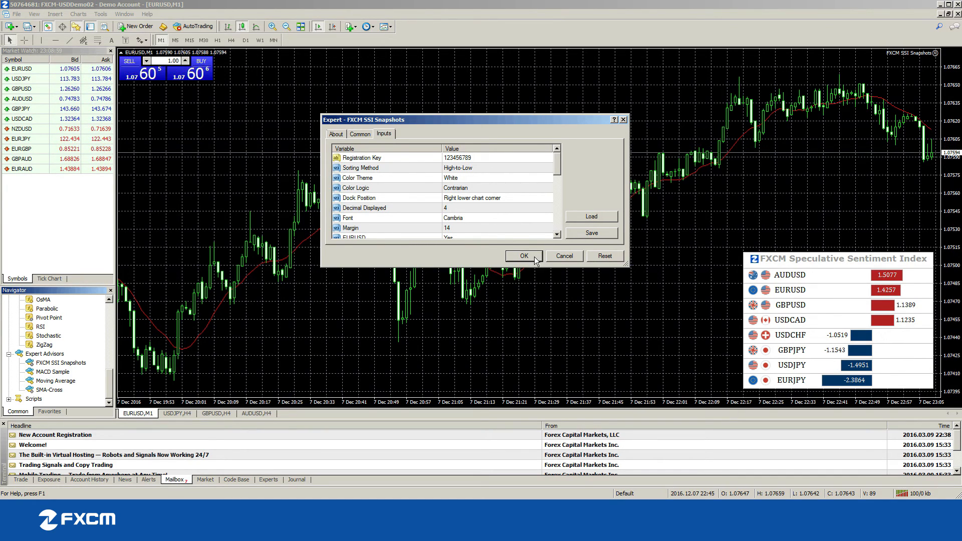
click(522, 256)
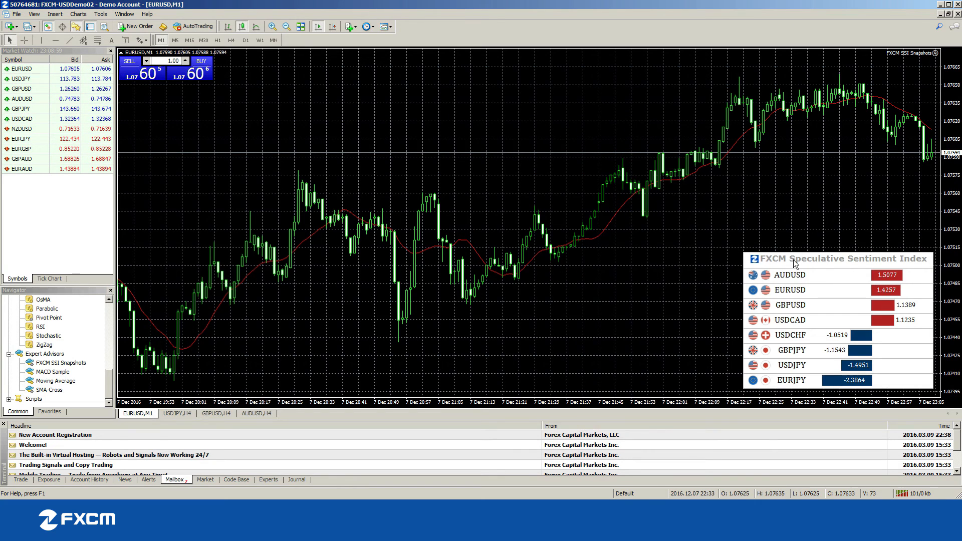
mouse_move(576, 33)
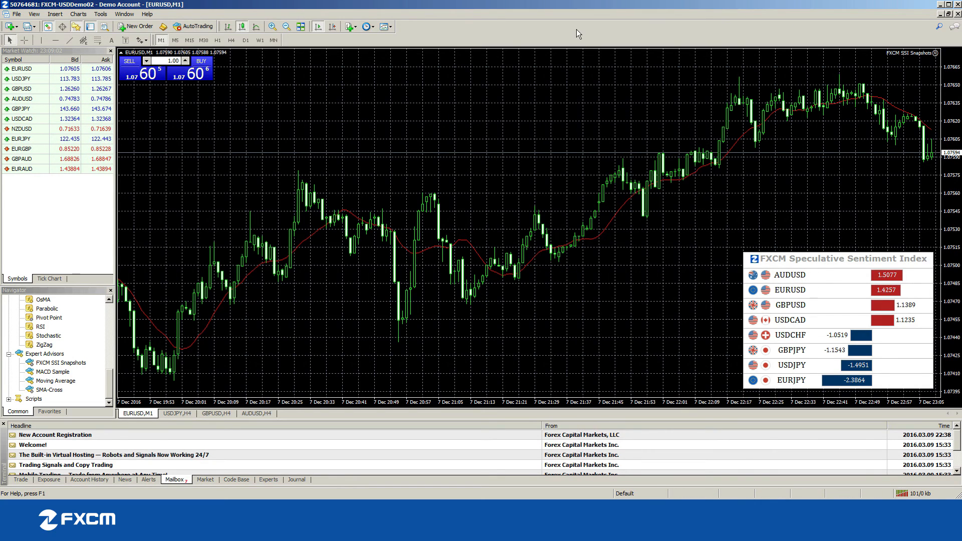